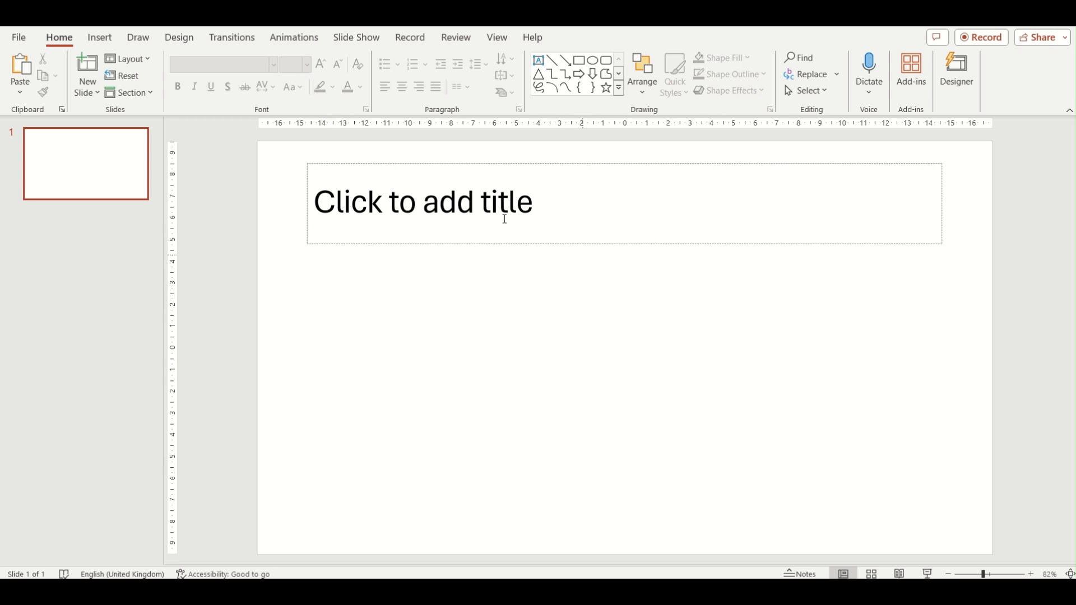
pyautogui.moveTo(384, 311)
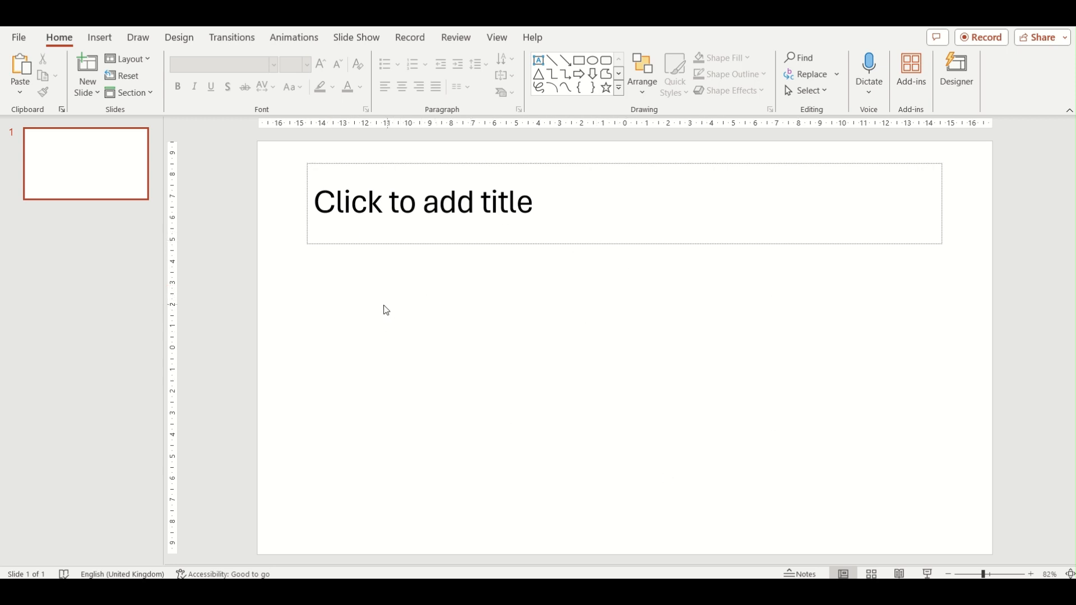
# Show the Insert ribbon with its table, picture and shape tools
pyautogui.click(99, 37)
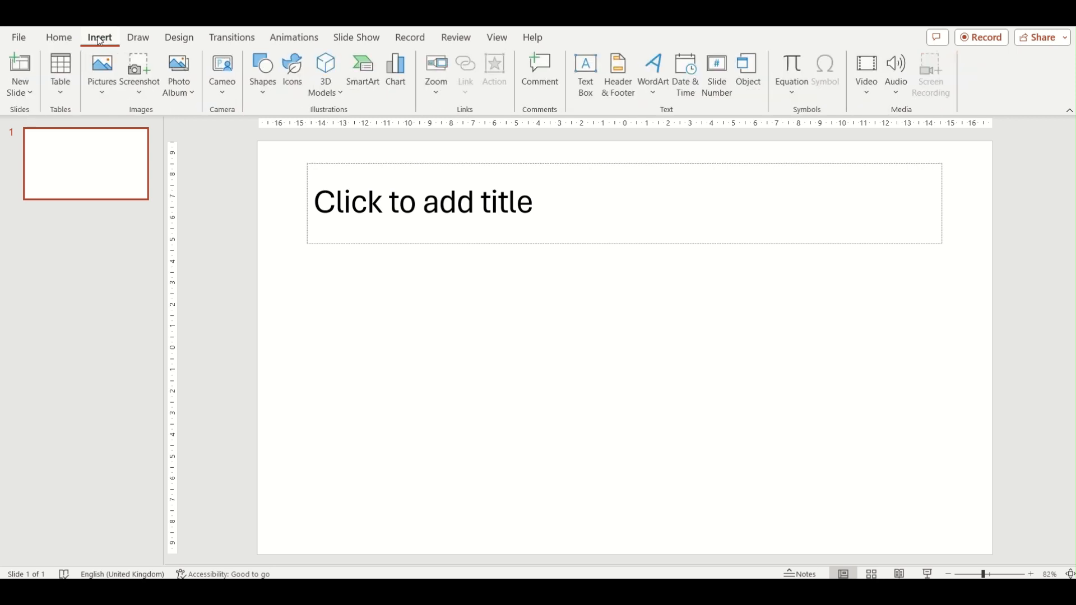
pyautogui.moveTo(60, 69)
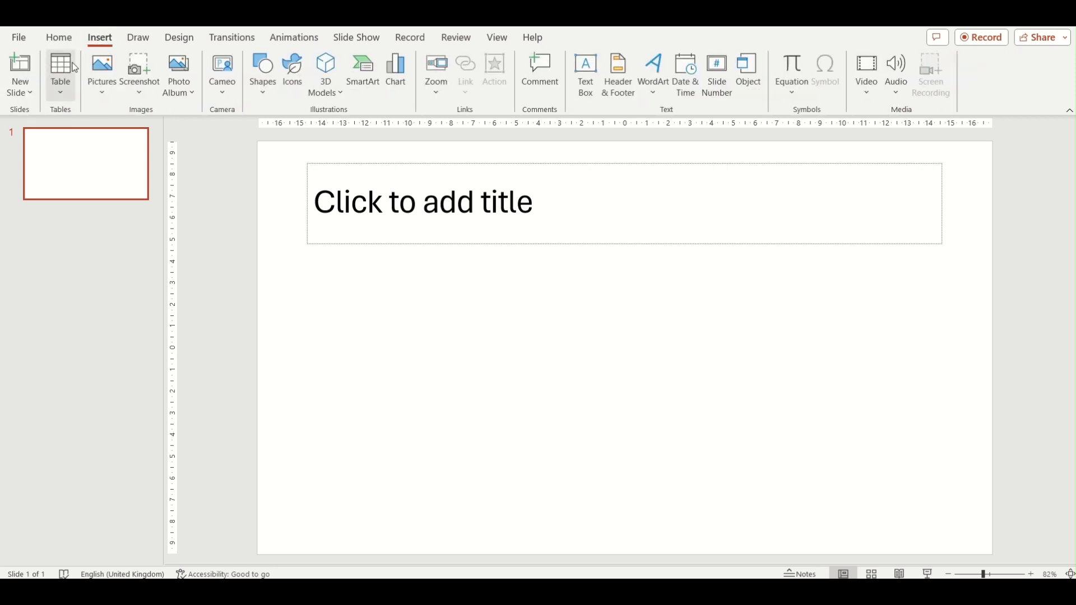
# Insert a 5-column, 2-row table from the Table grid onto the slide
pyautogui.click(59, 74)
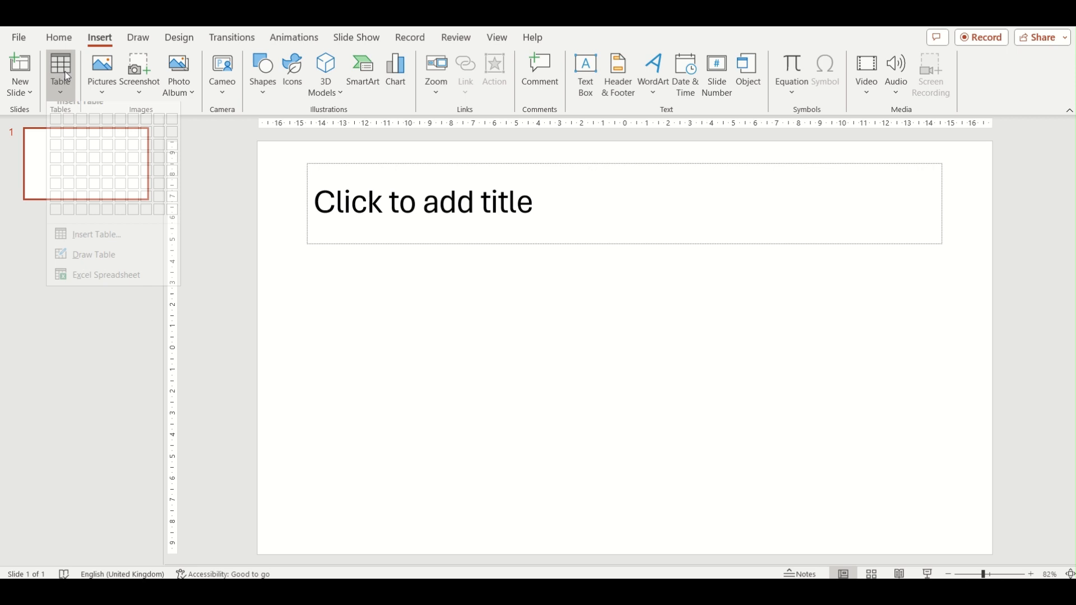
pyautogui.moveTo(66, 169)
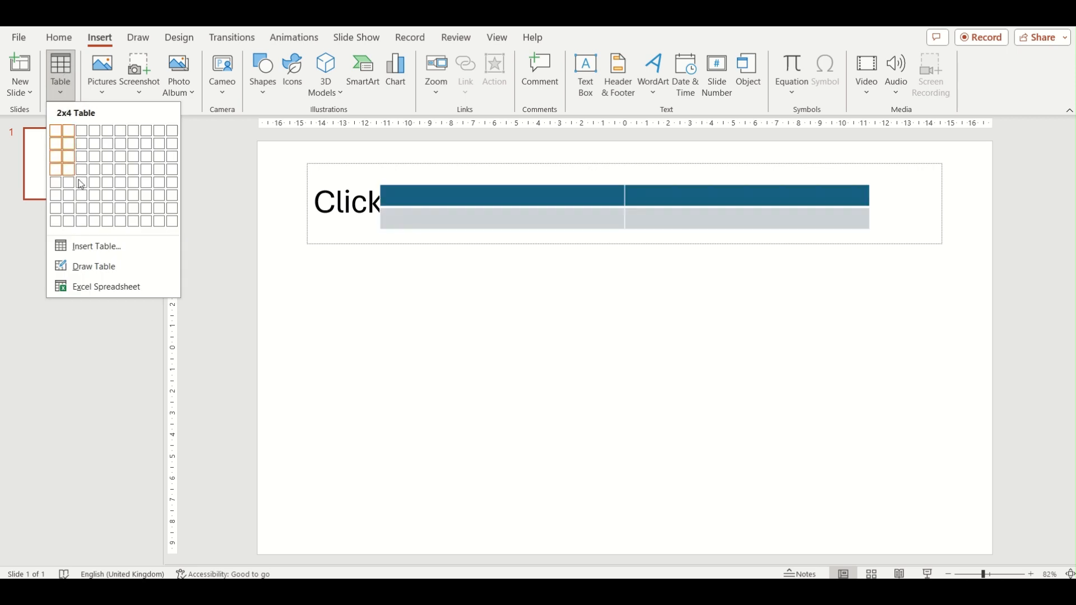
pyautogui.moveTo(150, 162)
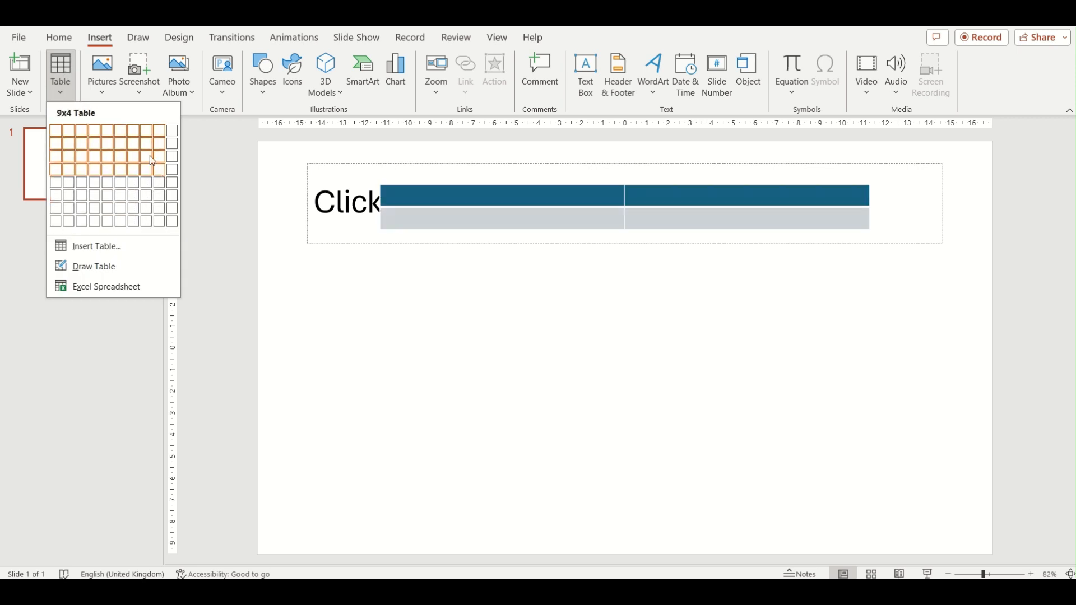
pyautogui.moveTo(83, 142)
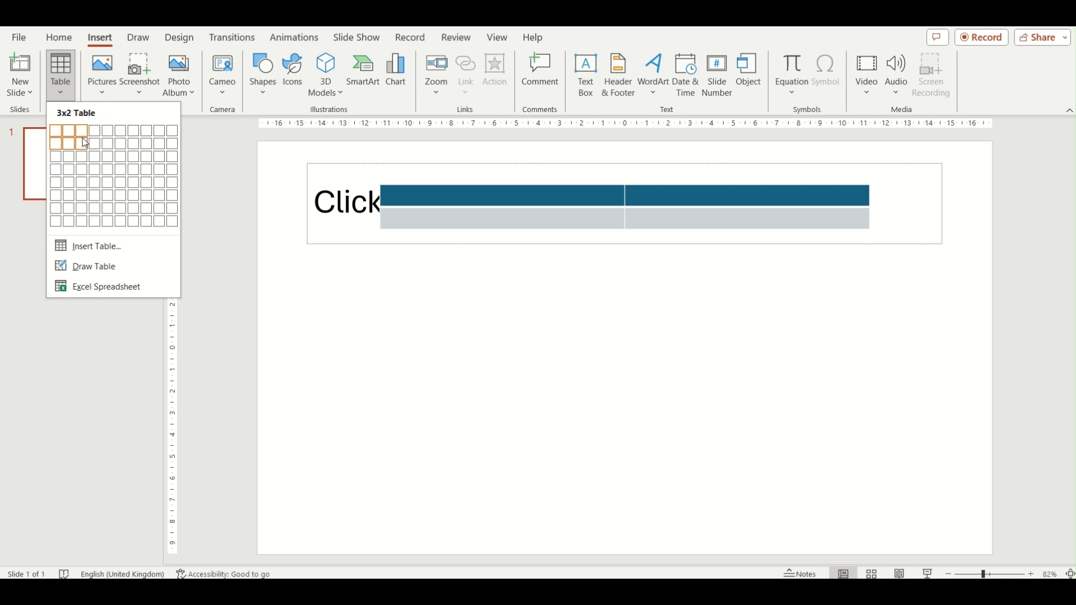
pyautogui.moveTo(151, 169)
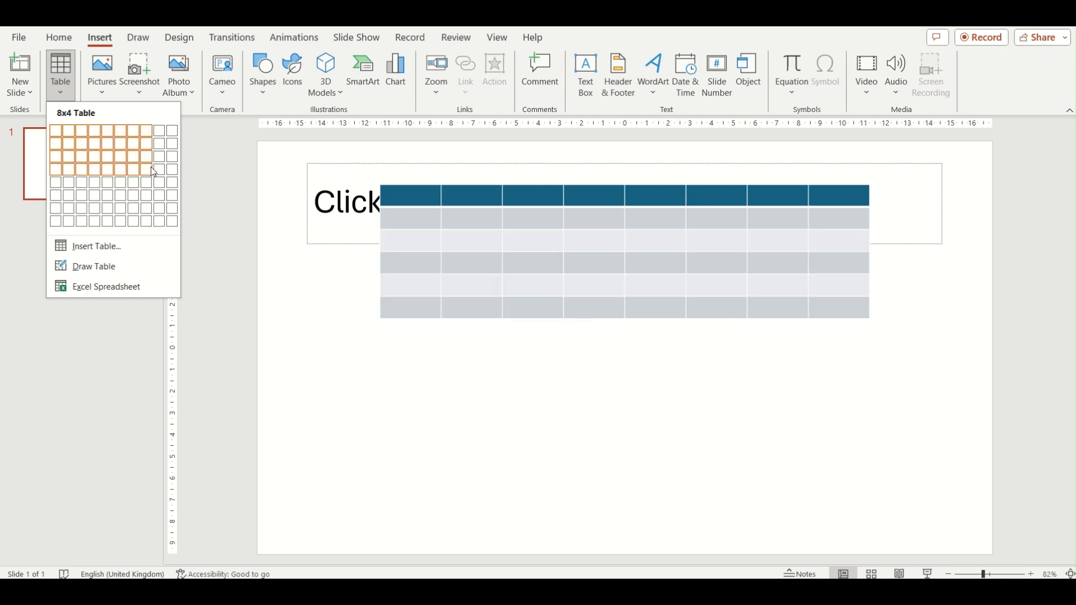
pyautogui.moveTo(99, 145)
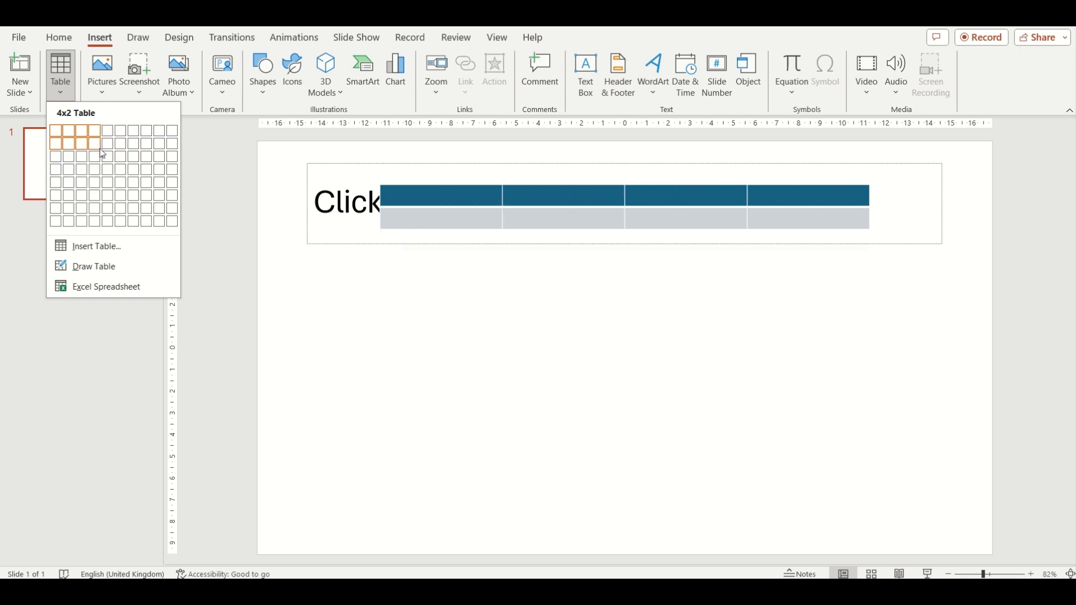
pyautogui.moveTo(80, 148)
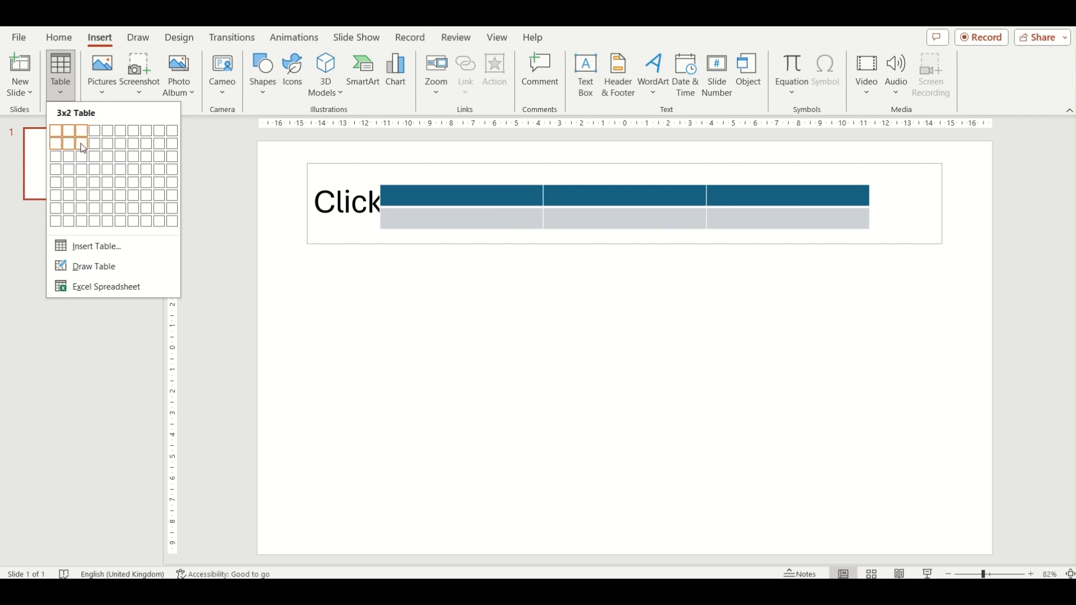
pyautogui.moveTo(106, 144)
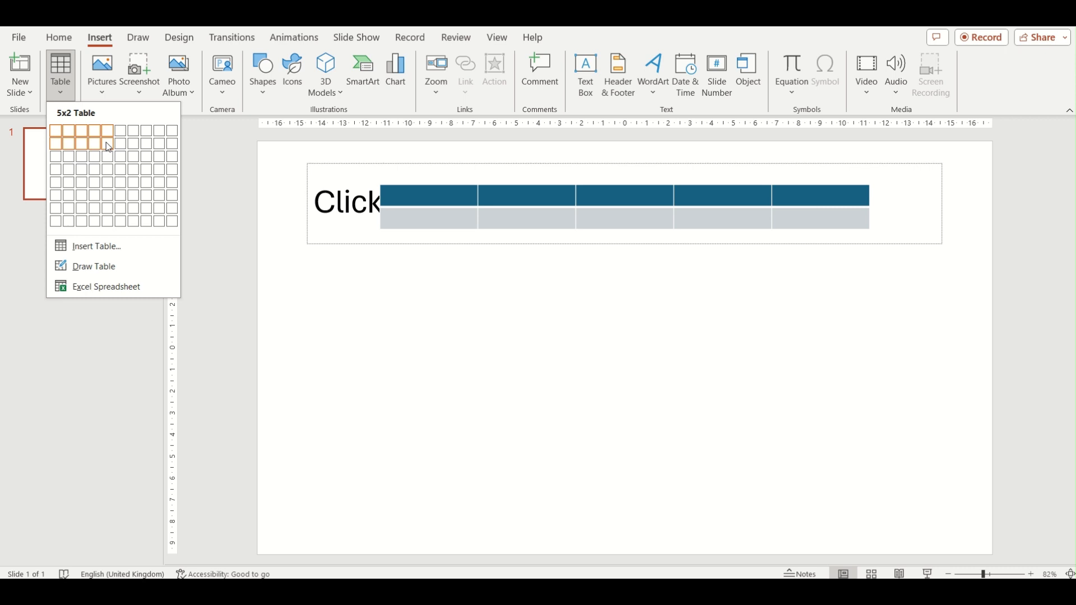
pyautogui.click(107, 140)
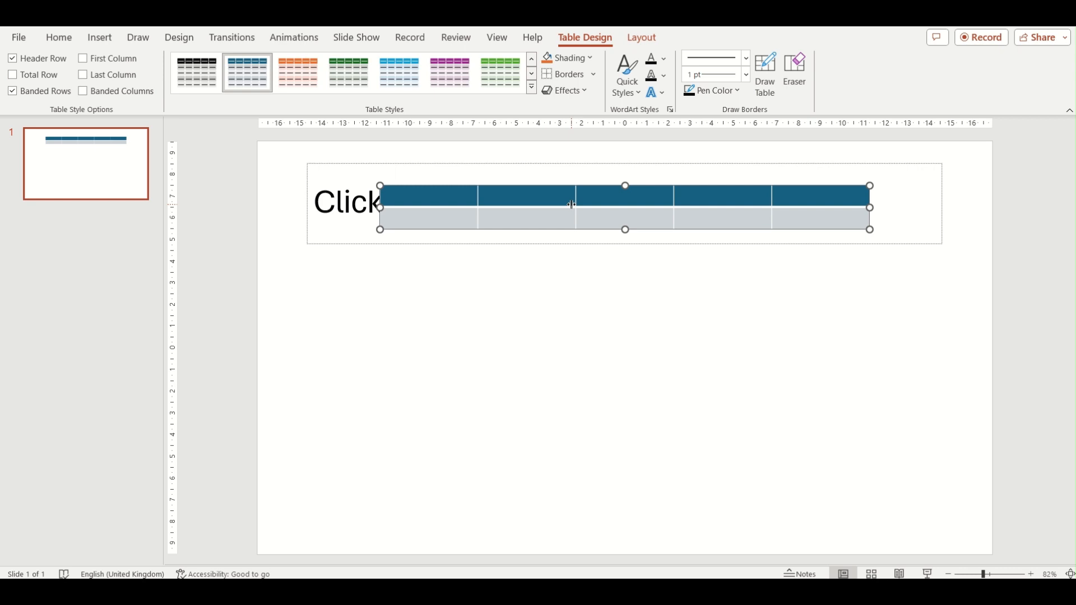
pyautogui.moveTo(554, 231)
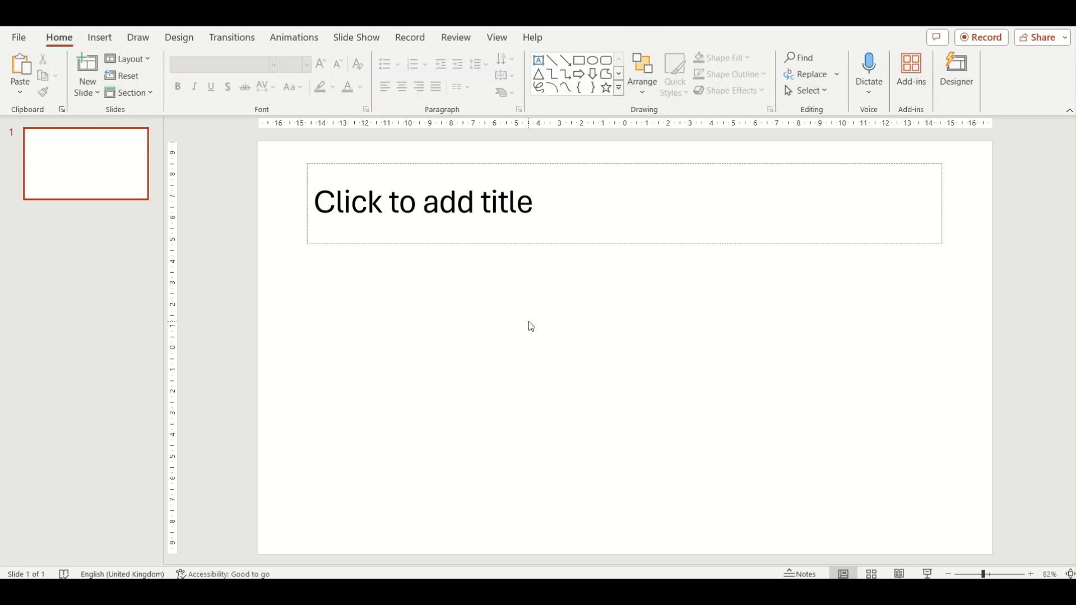
# Return to the Insert ribbon after the table is removed from the slide
pyautogui.click(98, 37)
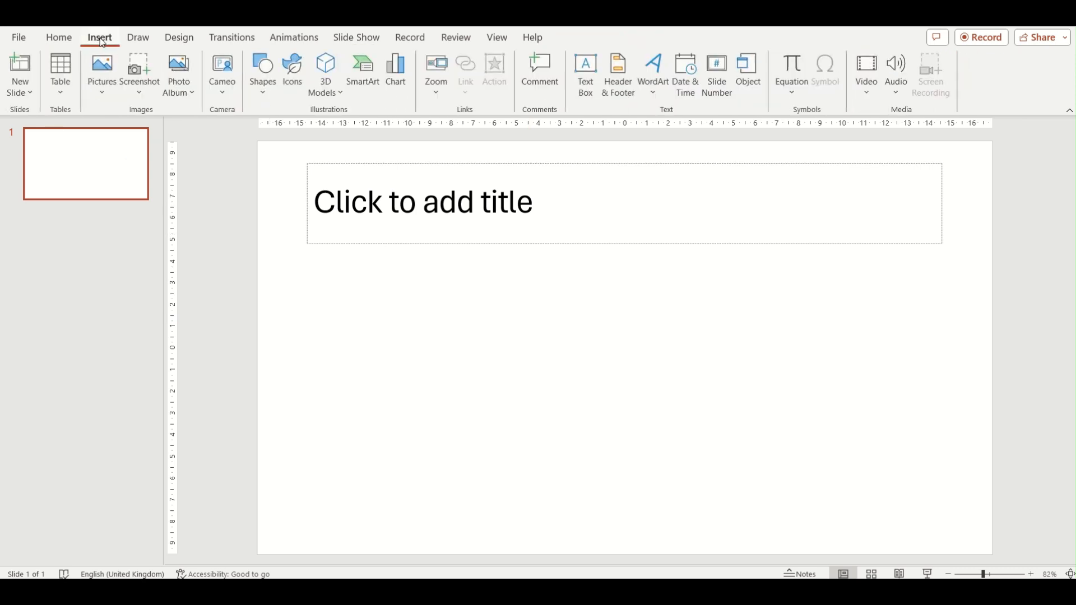
pyautogui.moveTo(59, 74)
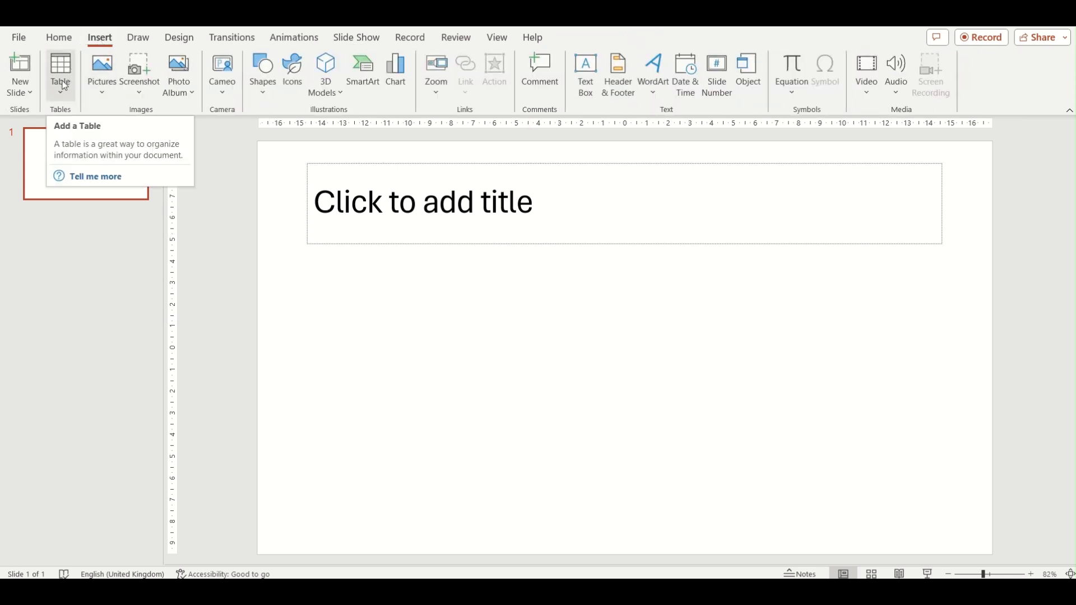
# Bring up the Insert Table dialog from the Table dropdown
pyautogui.click(60, 74)
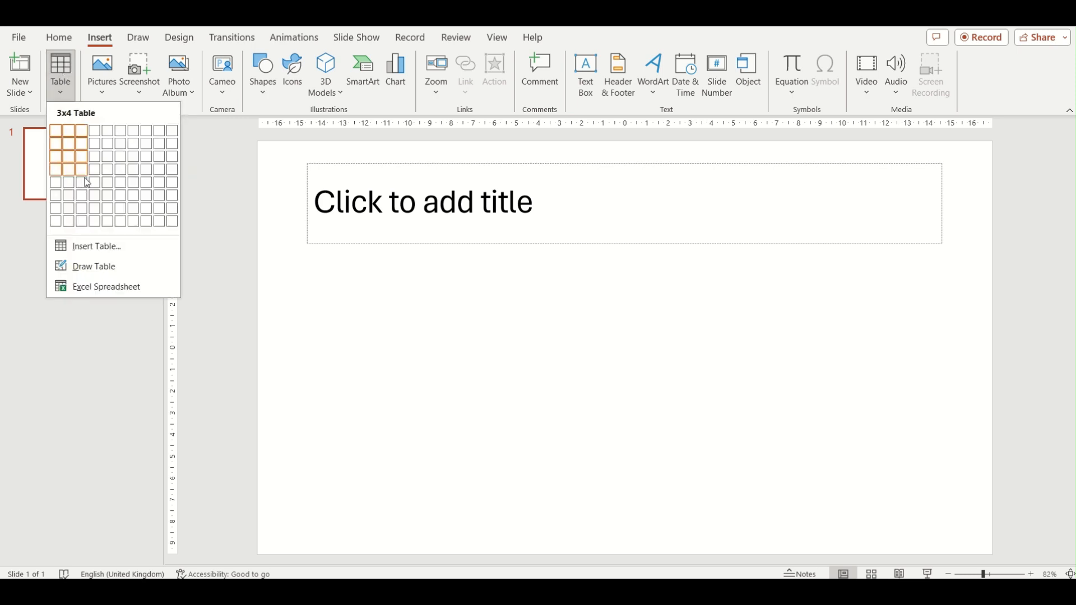
pyautogui.moveTo(109, 250)
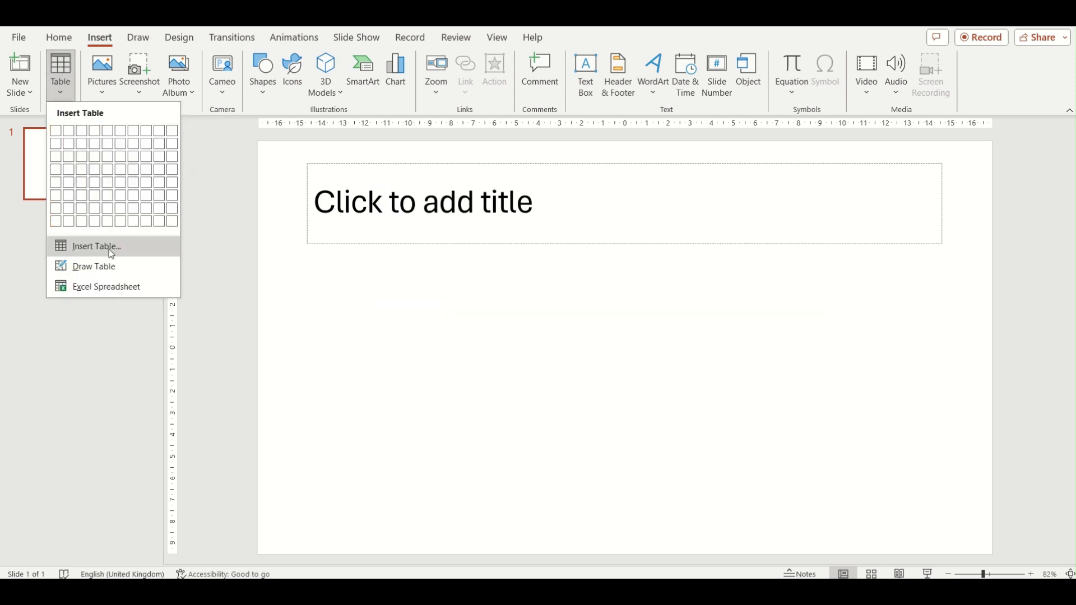
pyautogui.click(96, 247)
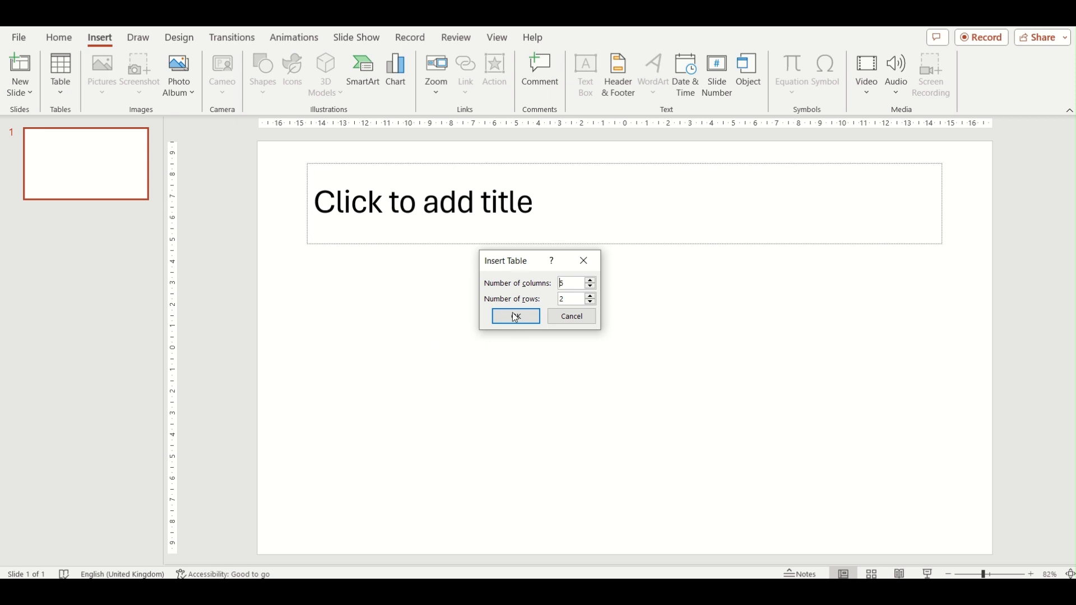
pyautogui.moveTo(525, 288)
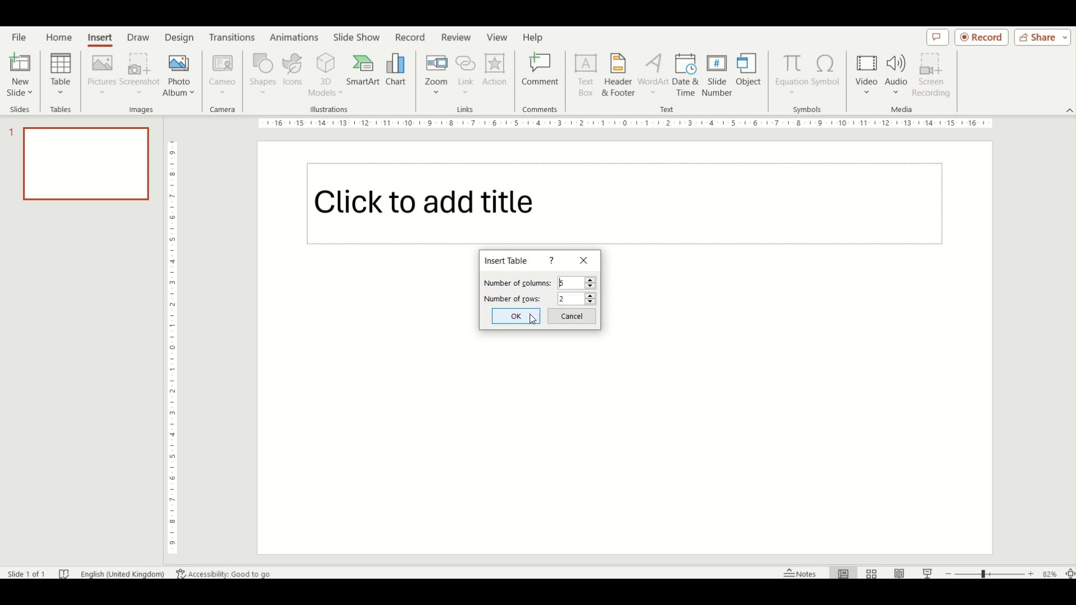
# Confirm a 5-column, 2-row table, placing it mid-slide with blue banding
pyautogui.click(514, 317)
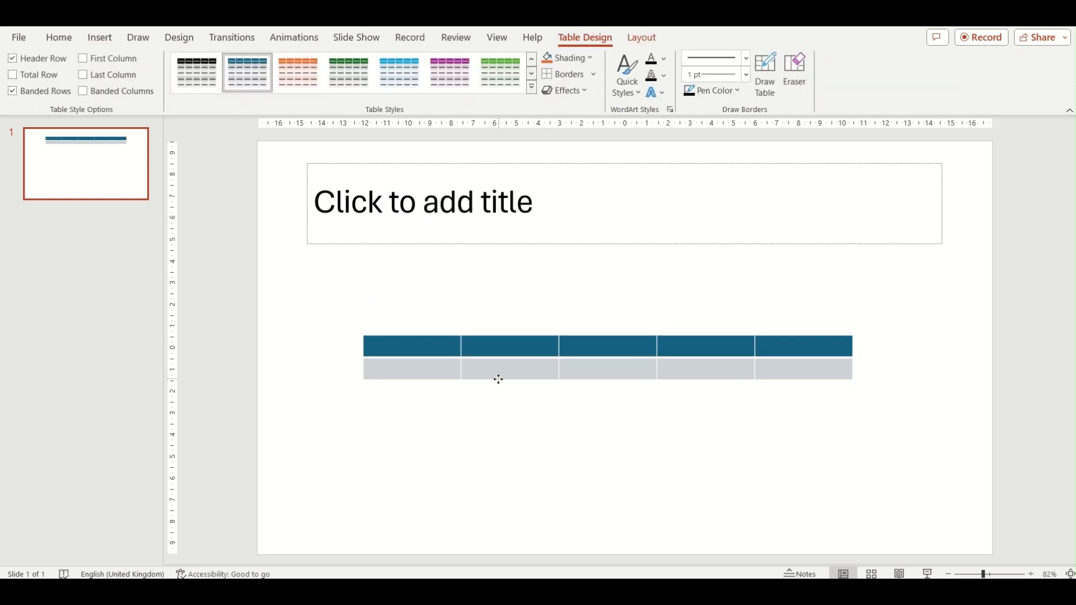
# Select the whole table and delete it, leaving only the title placeholder
pyautogui.click(498, 380)
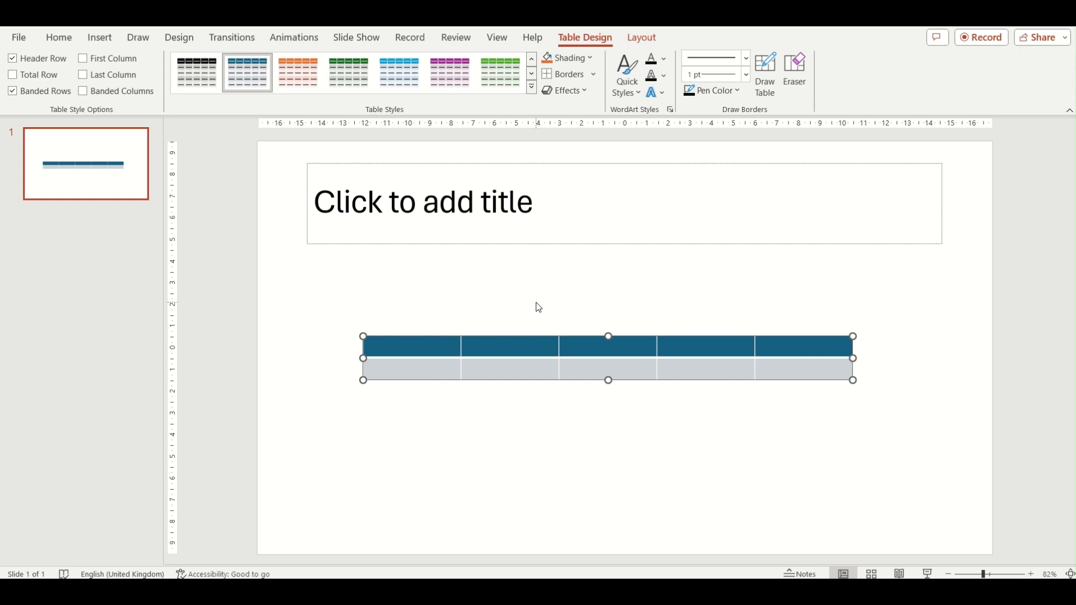
pyautogui.press('Delete')
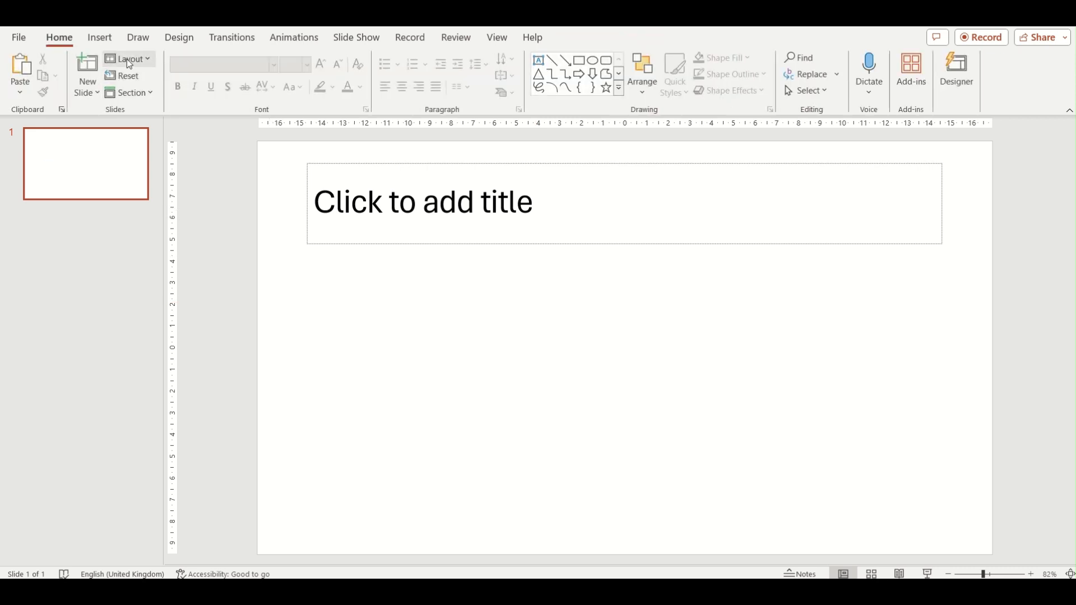
# Apply the Title and Content layout, adding a content placeholder below the title
pyautogui.click(129, 60)
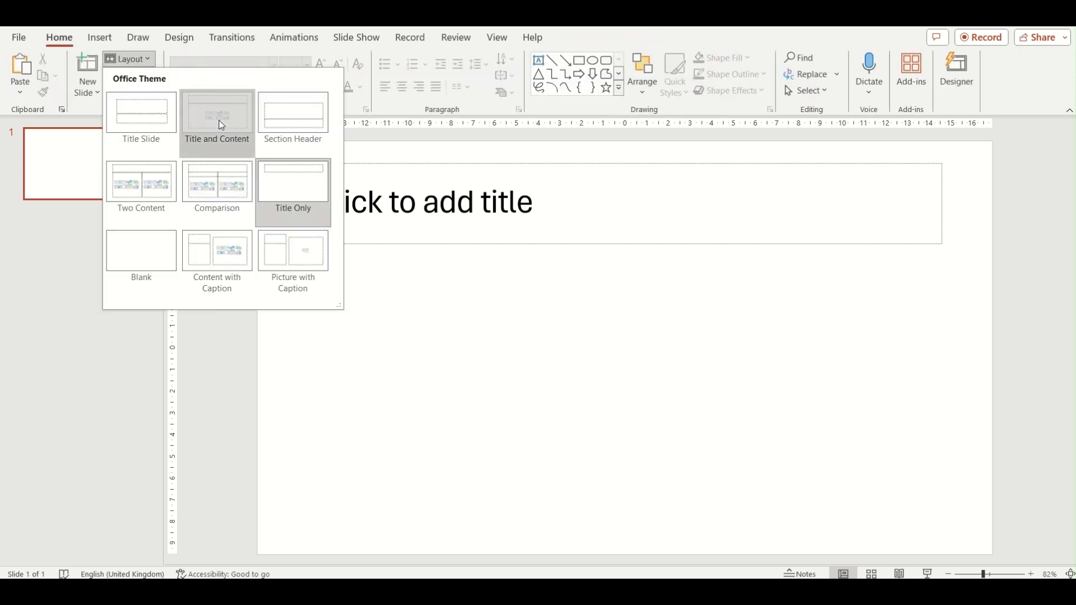
pyautogui.click(217, 116)
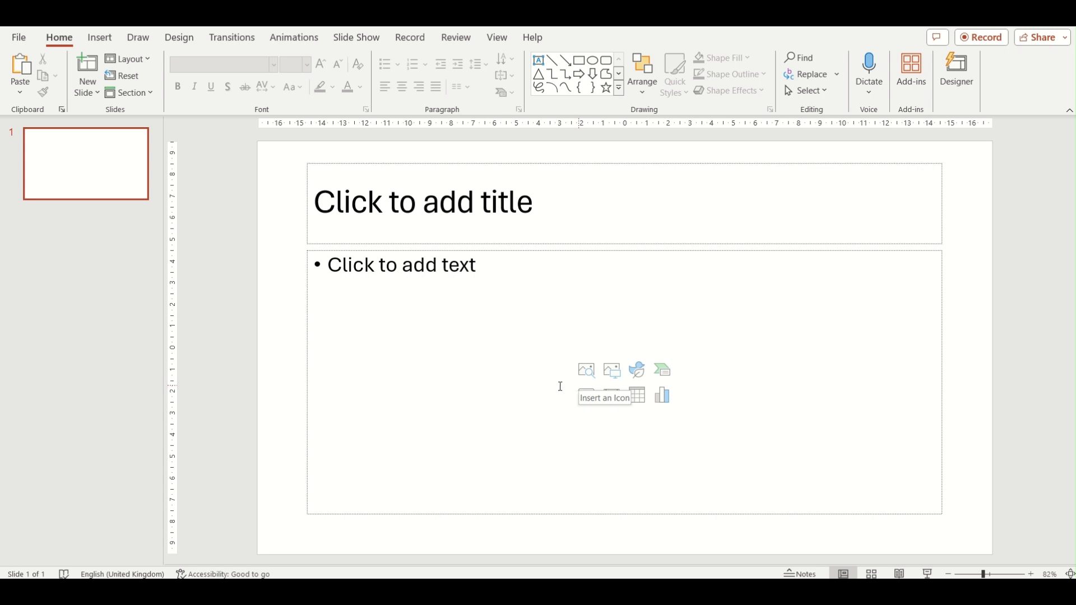
pyautogui.moveTo(610, 396)
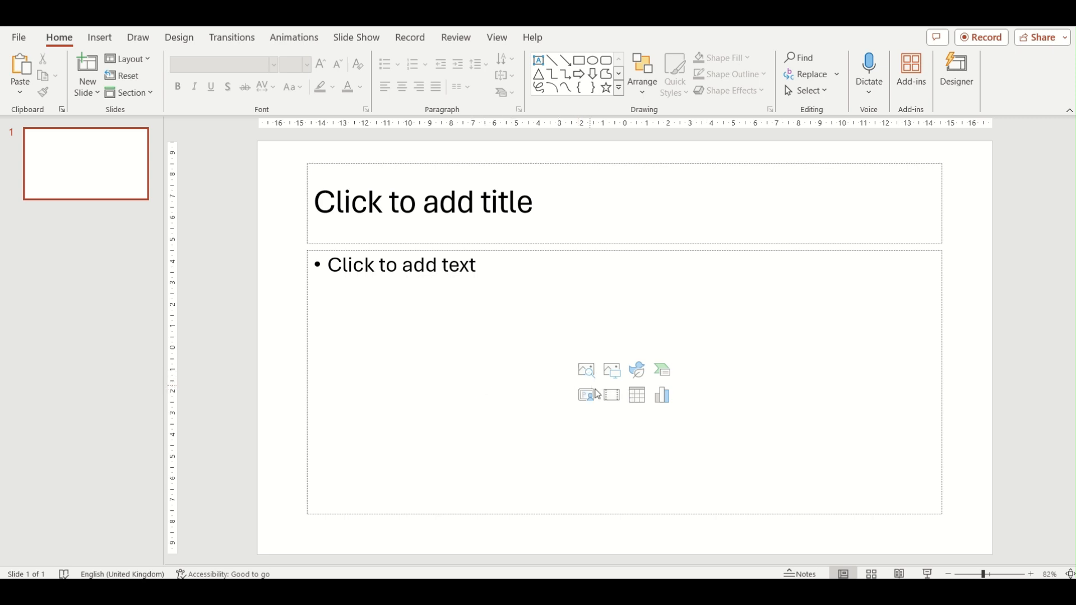
pyautogui.moveTo(663, 395)
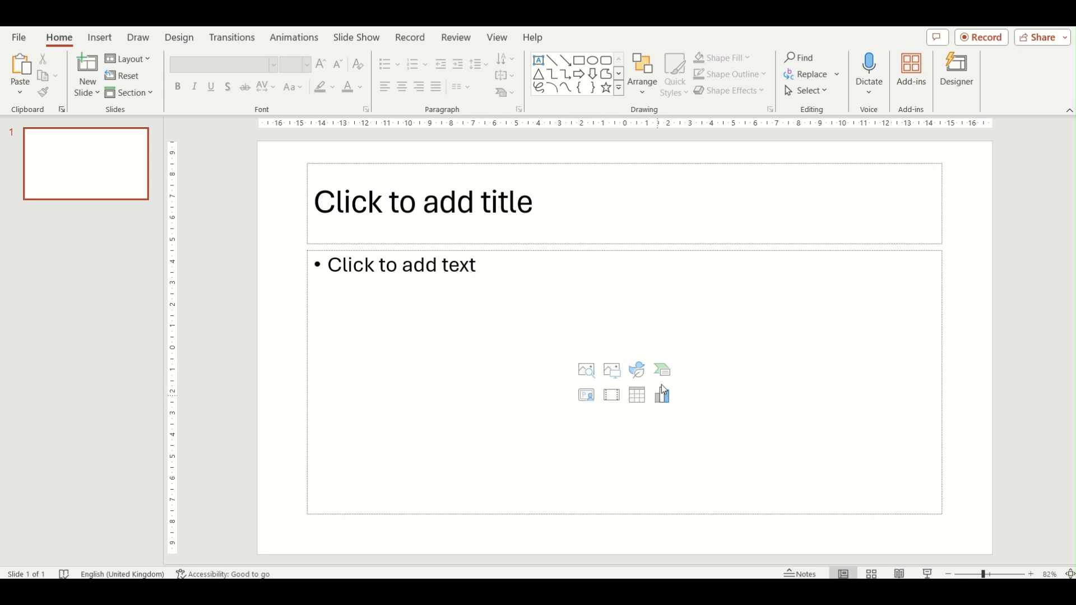
pyautogui.moveTo(637, 397)
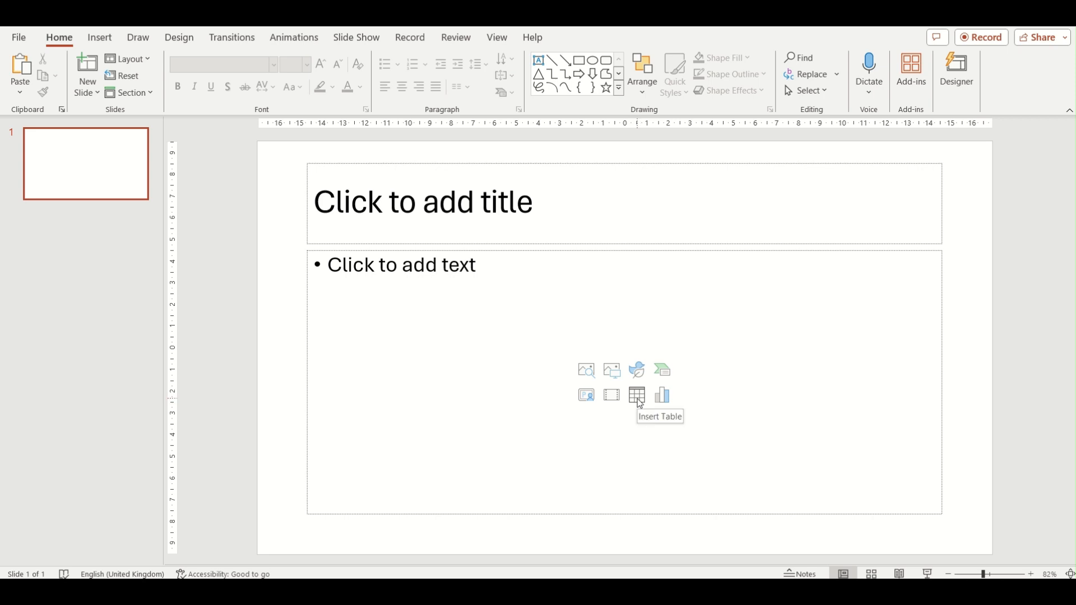
# Insert a 5-column, 2-row table into the content placeholder via its table icon
pyautogui.click(635, 395)
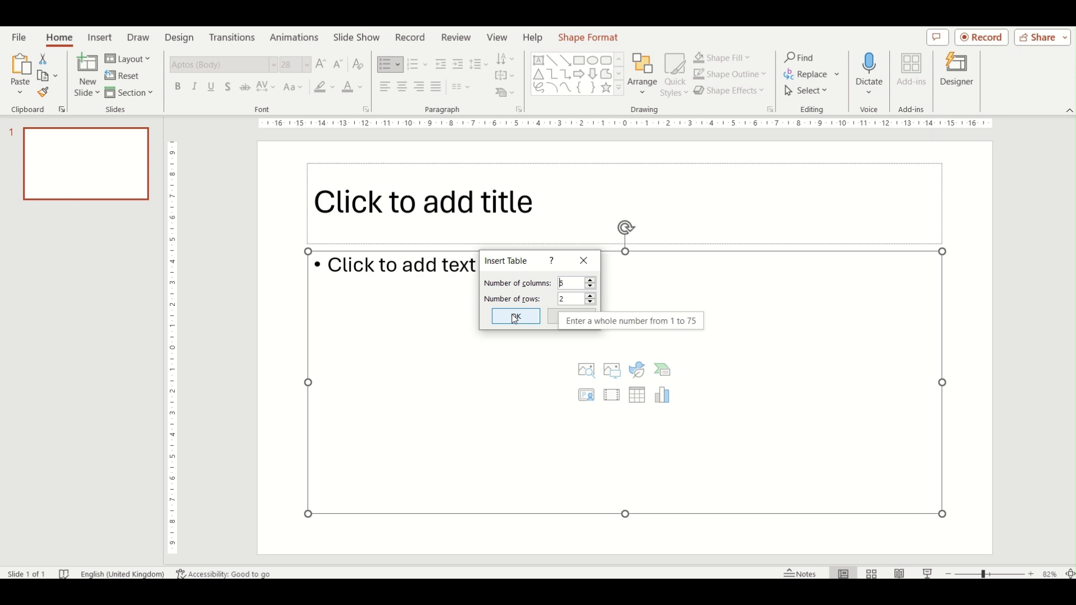
pyautogui.click(515, 318)
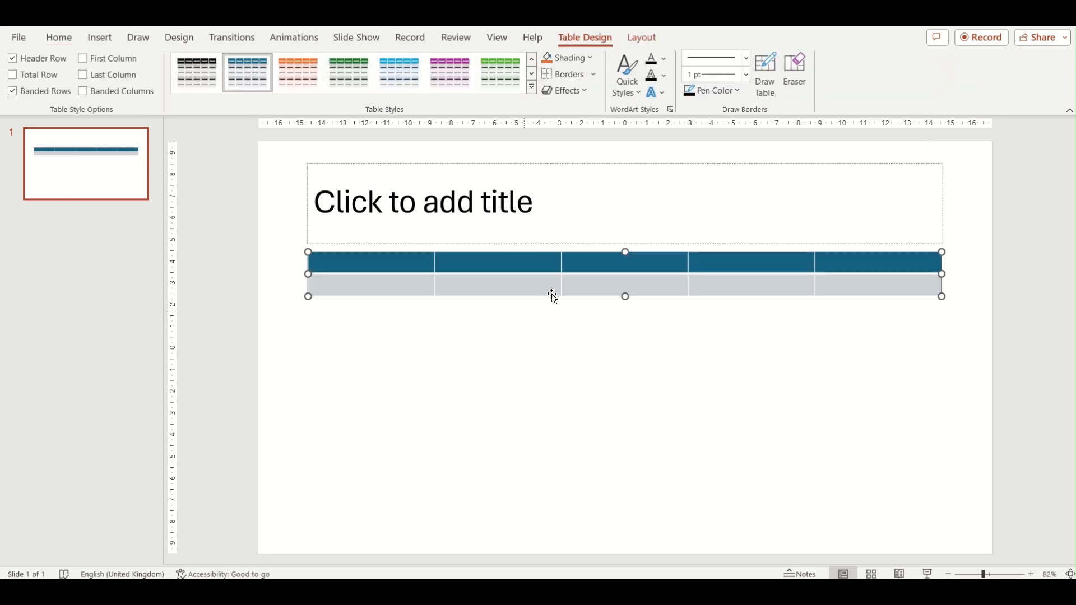
pyautogui.moveTo(511, 376)
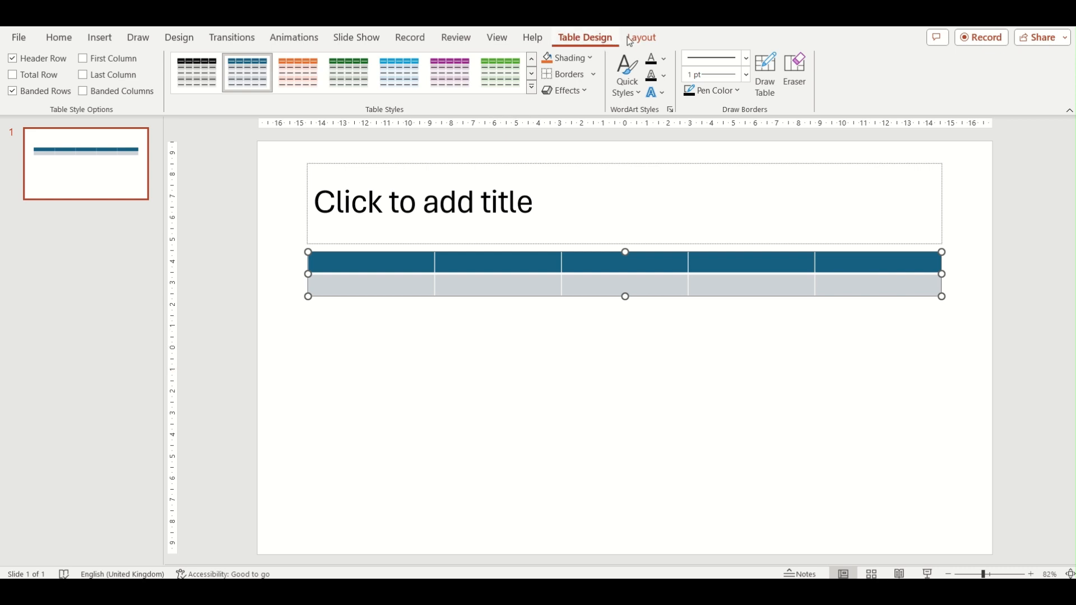
pyautogui.moveTo(38, 124)
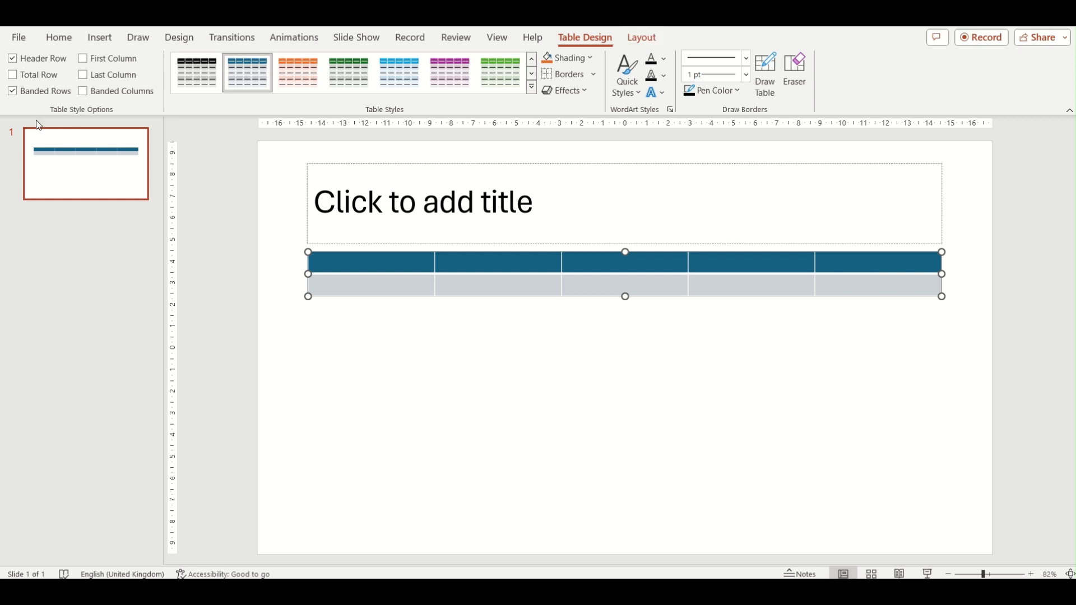
pyautogui.moveTo(601, 96)
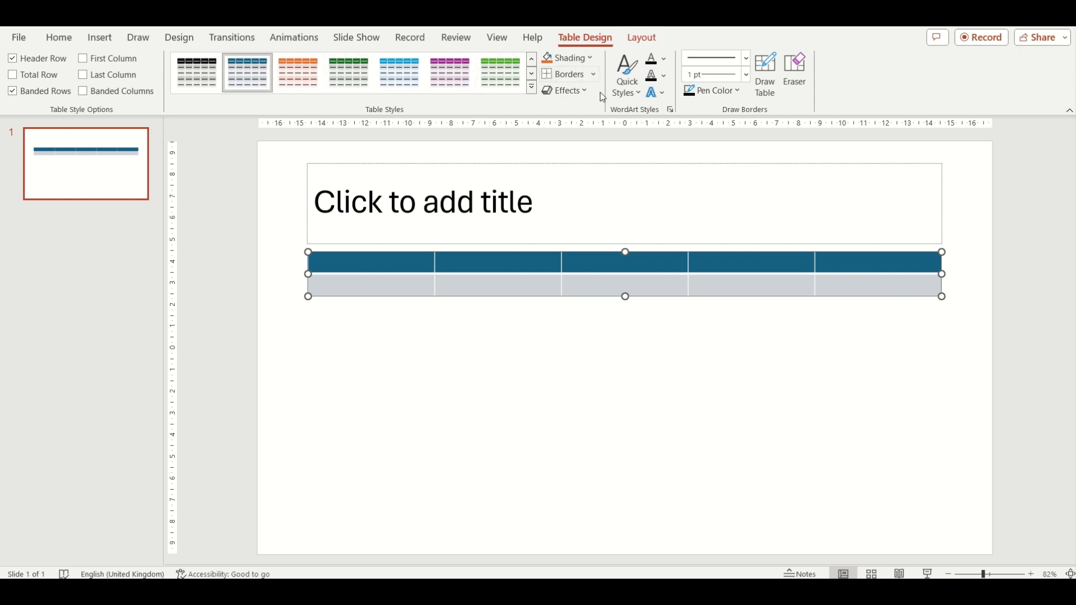
pyautogui.moveTo(765, 71)
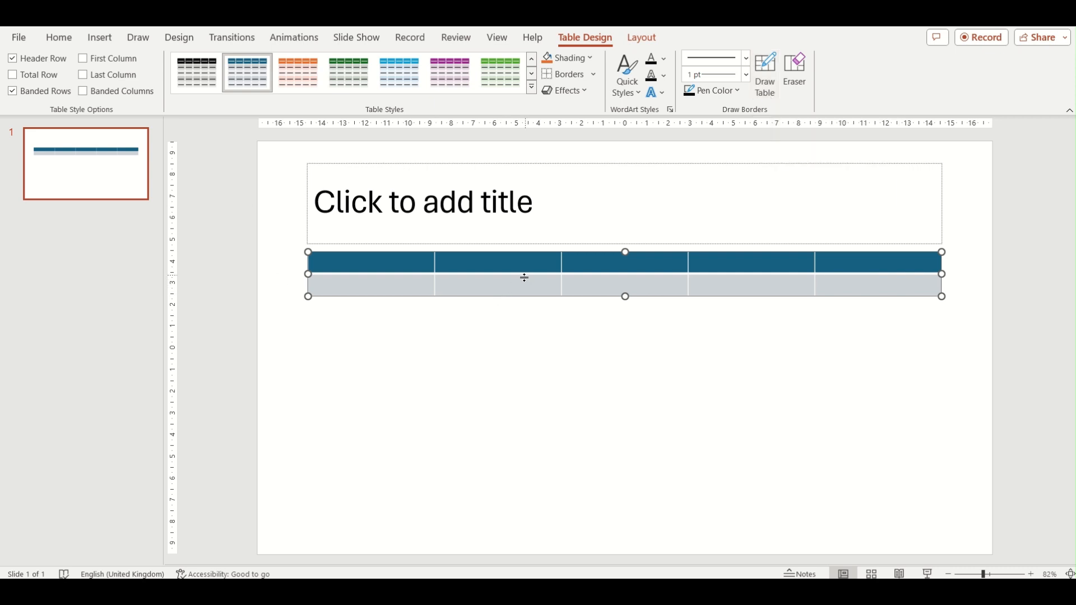
pyautogui.moveTo(546, 293)
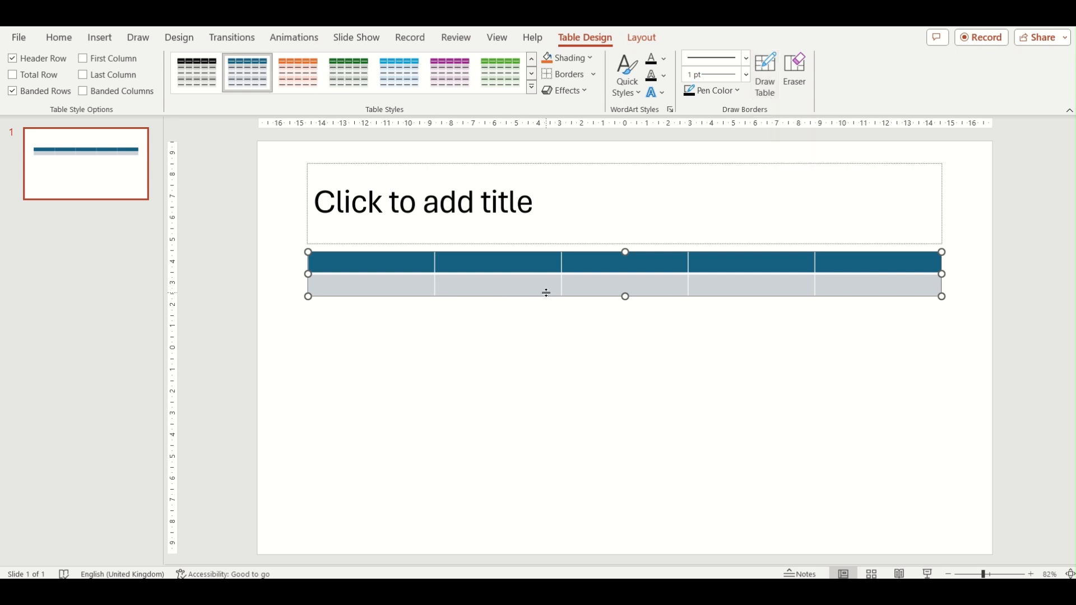